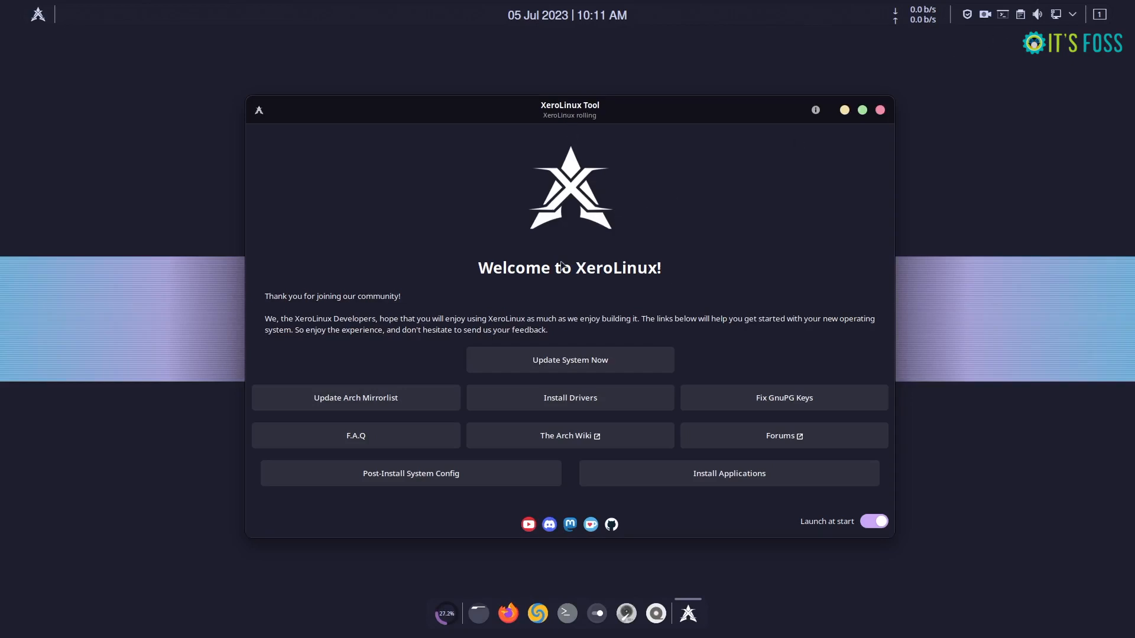
mouse_move(356, 397)
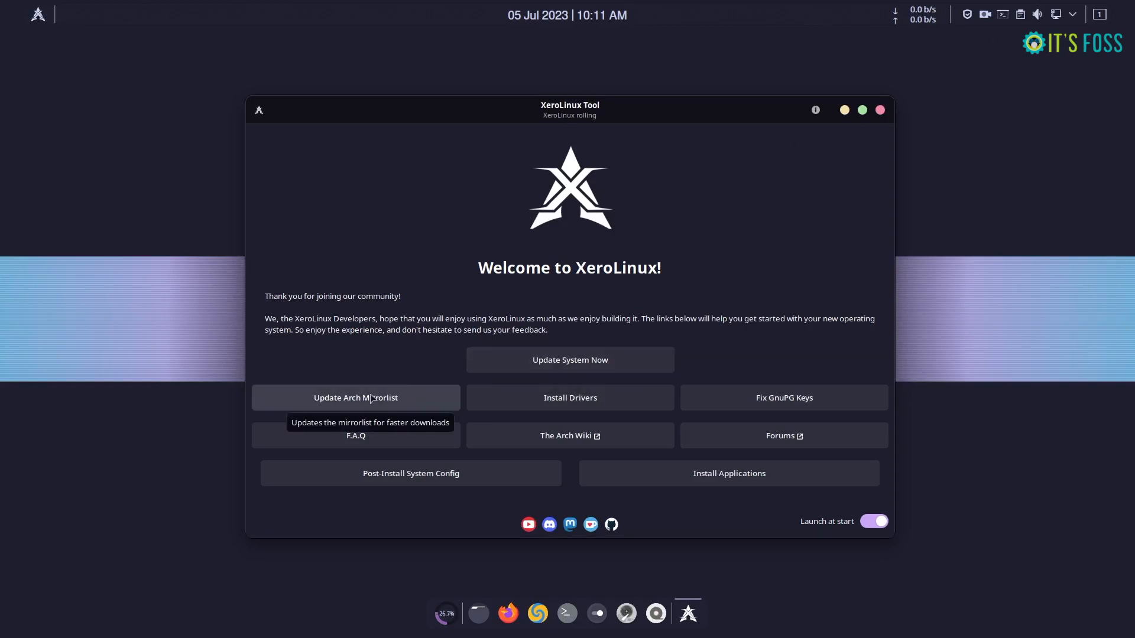
Step: Refresh the package mirror list, then launch the XeroLinux system updater from the welcome tool
left_click(356, 397)
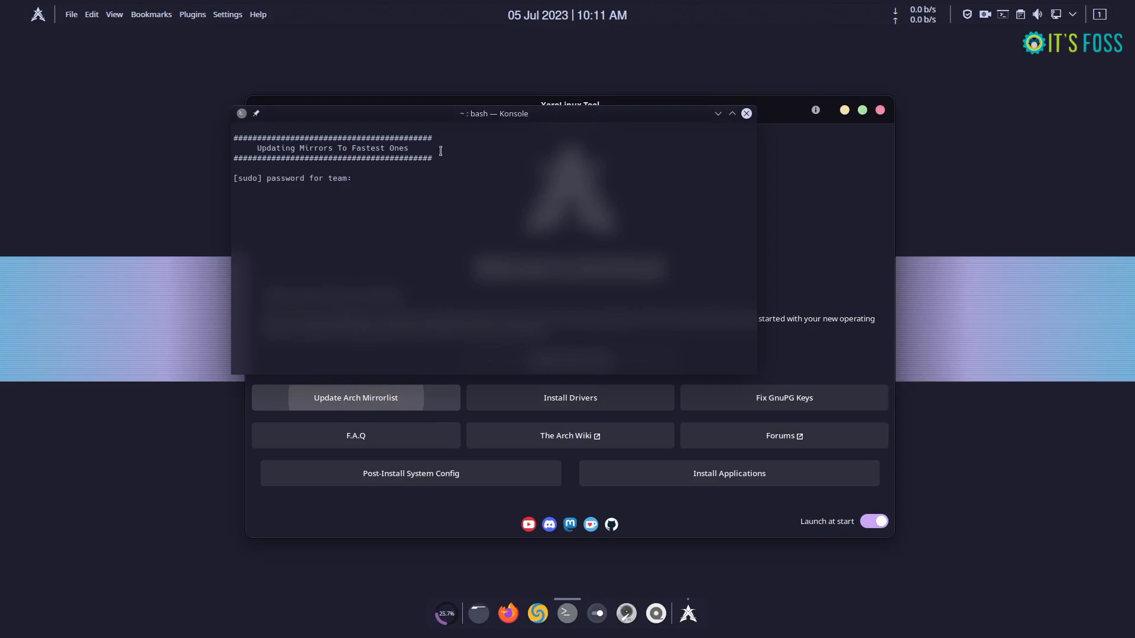
left_click(746, 113)
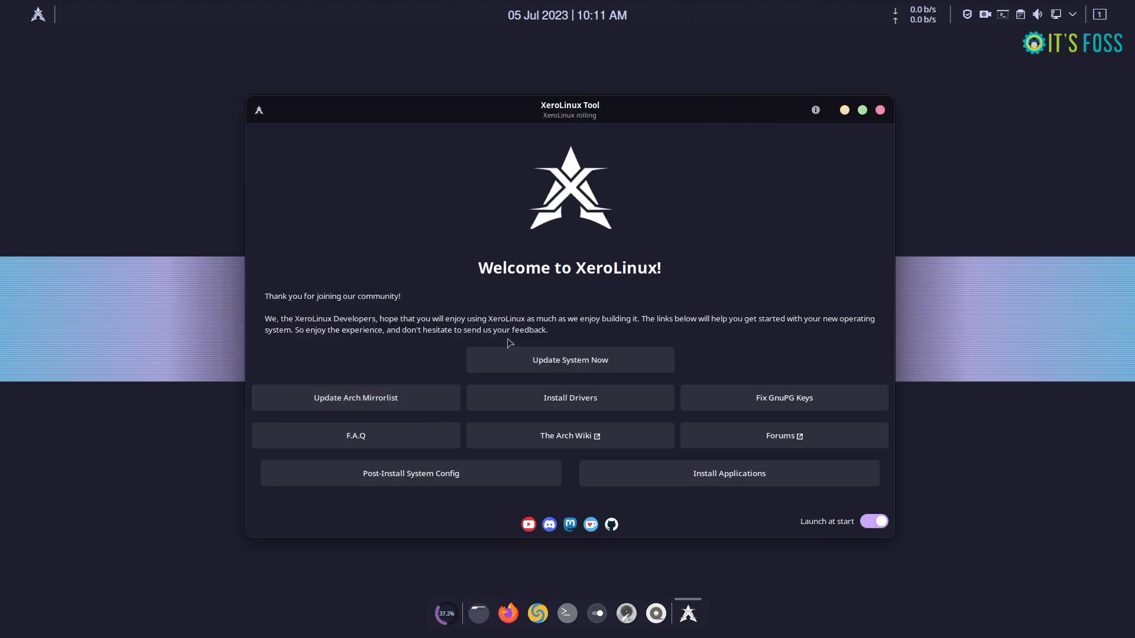
left_click(570, 360)
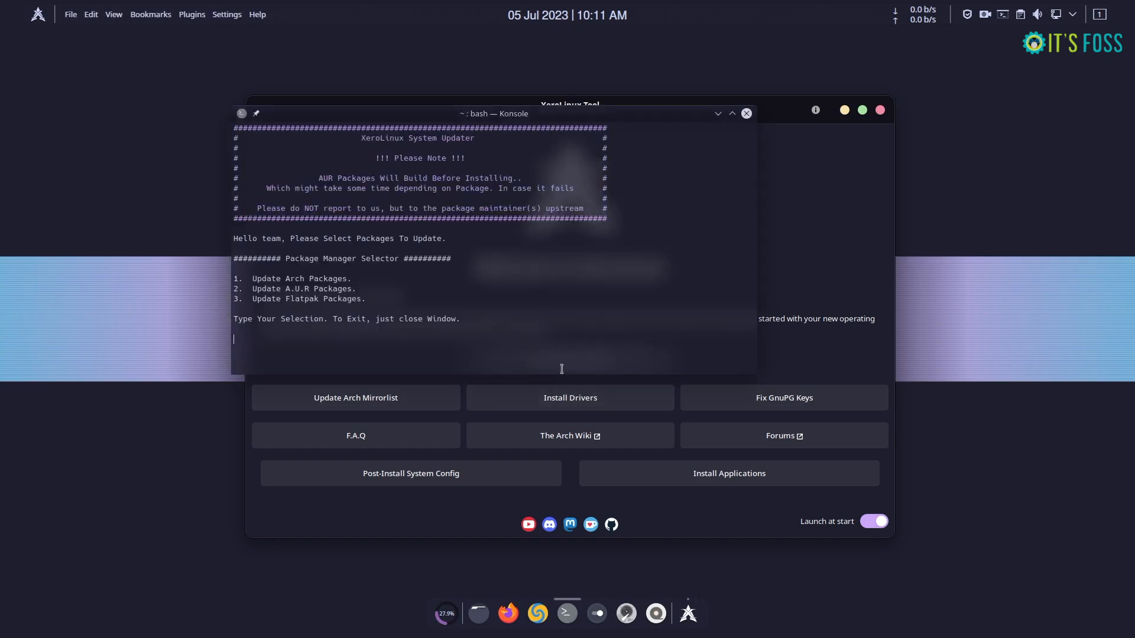
mouse_move(483, 261)
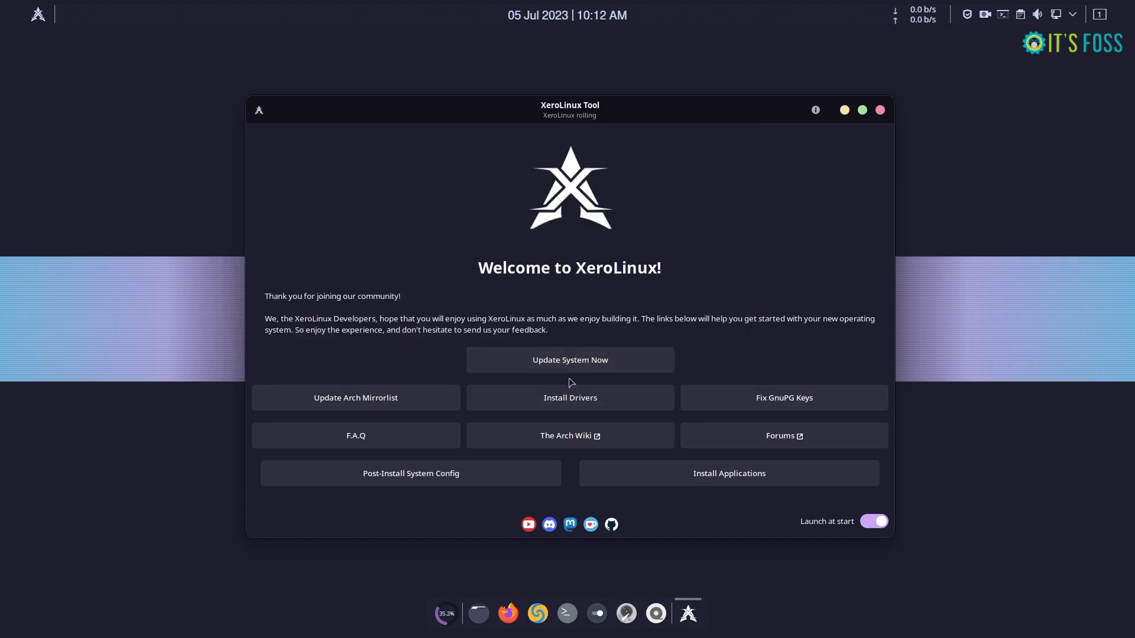
Step: On the drivers page, run the ATI/AMD open-source and nVidia proprietary driver installers
left_click(569, 397)
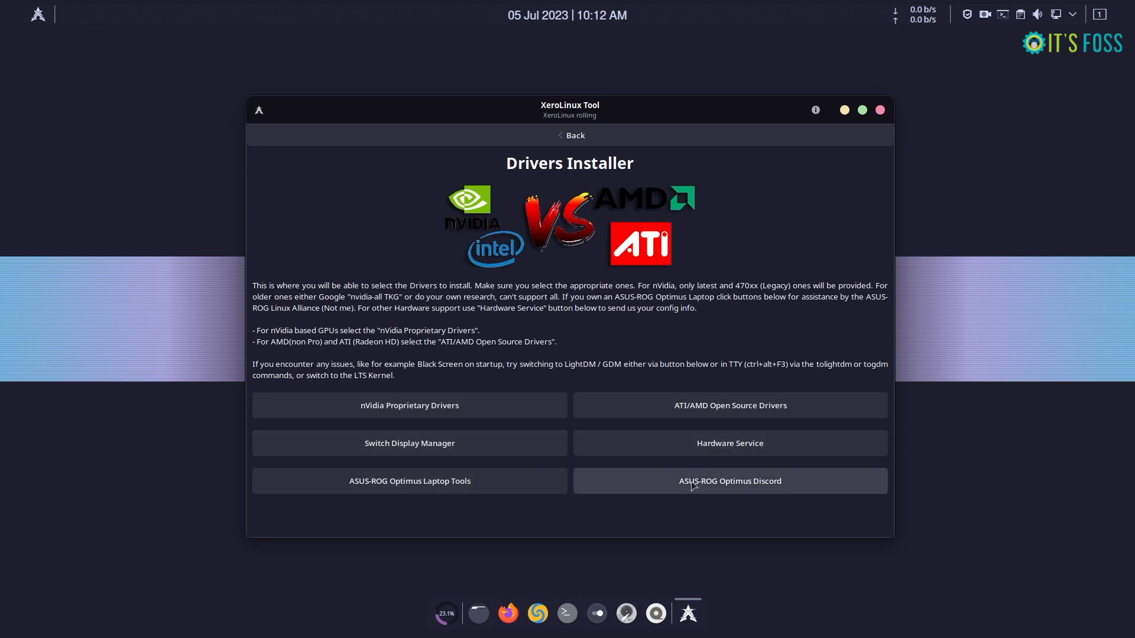
left_click(729, 404)
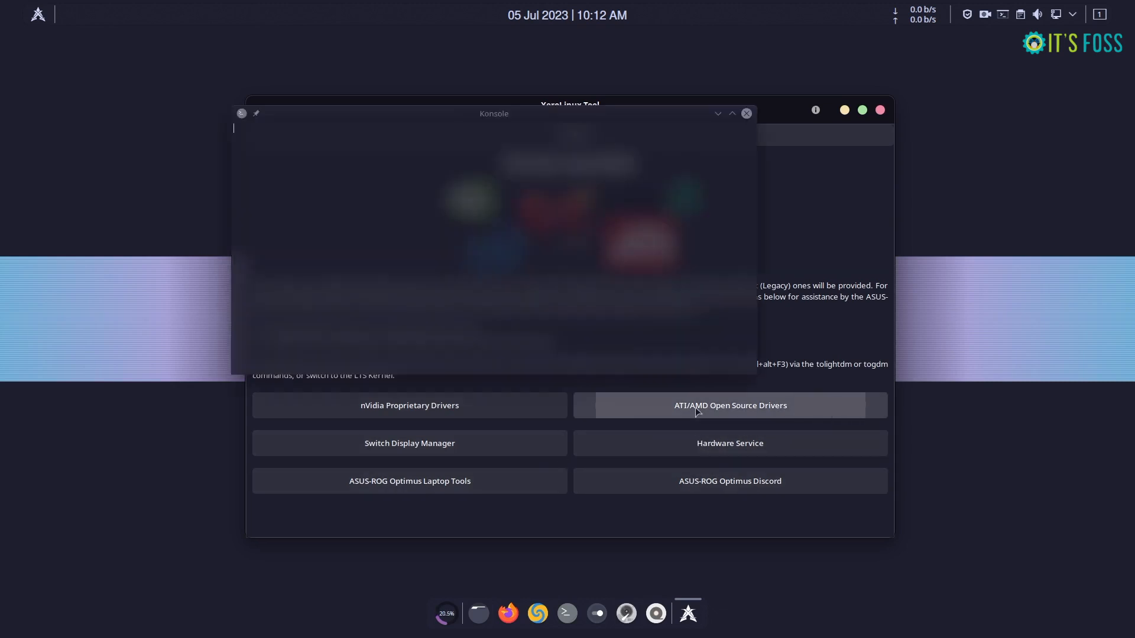
left_click(729, 405)
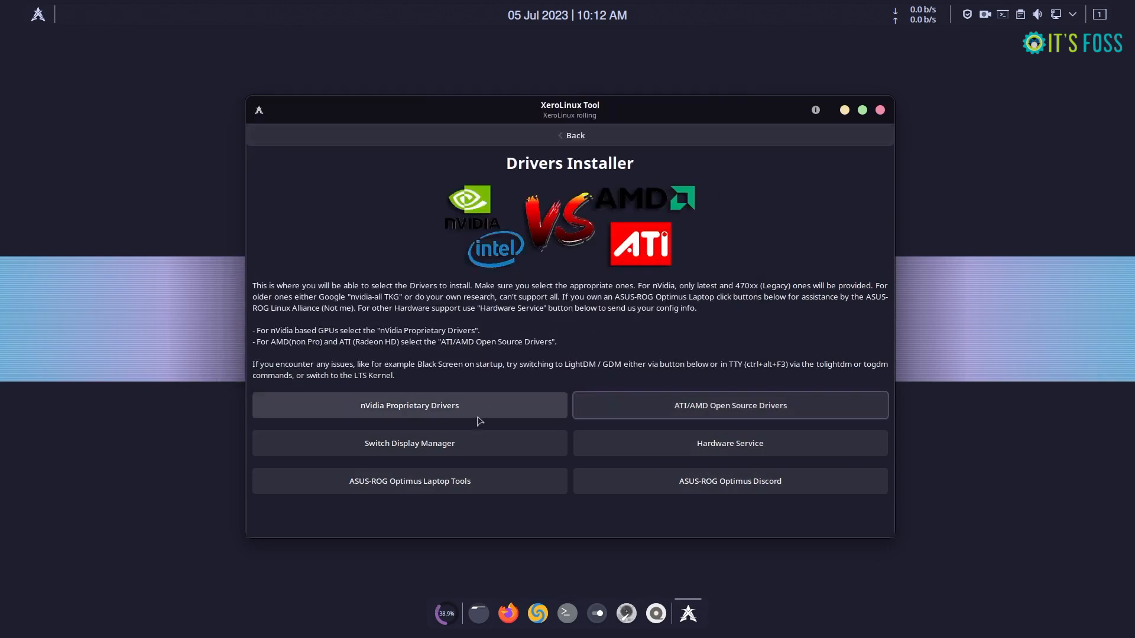
left_click(409, 406)
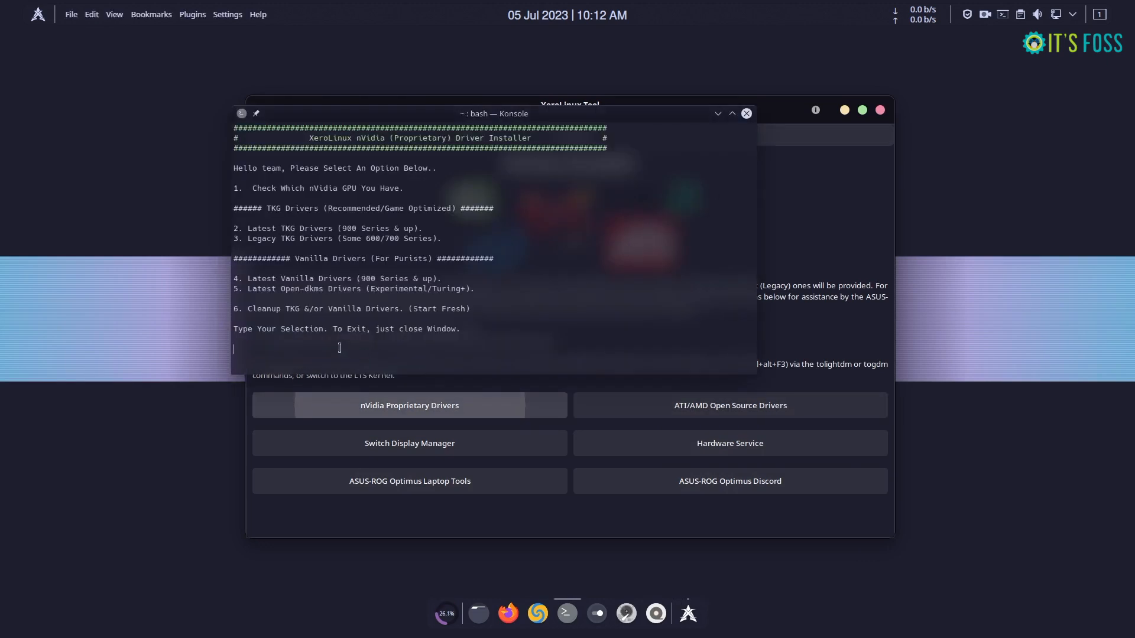
mouse_move(710, 139)
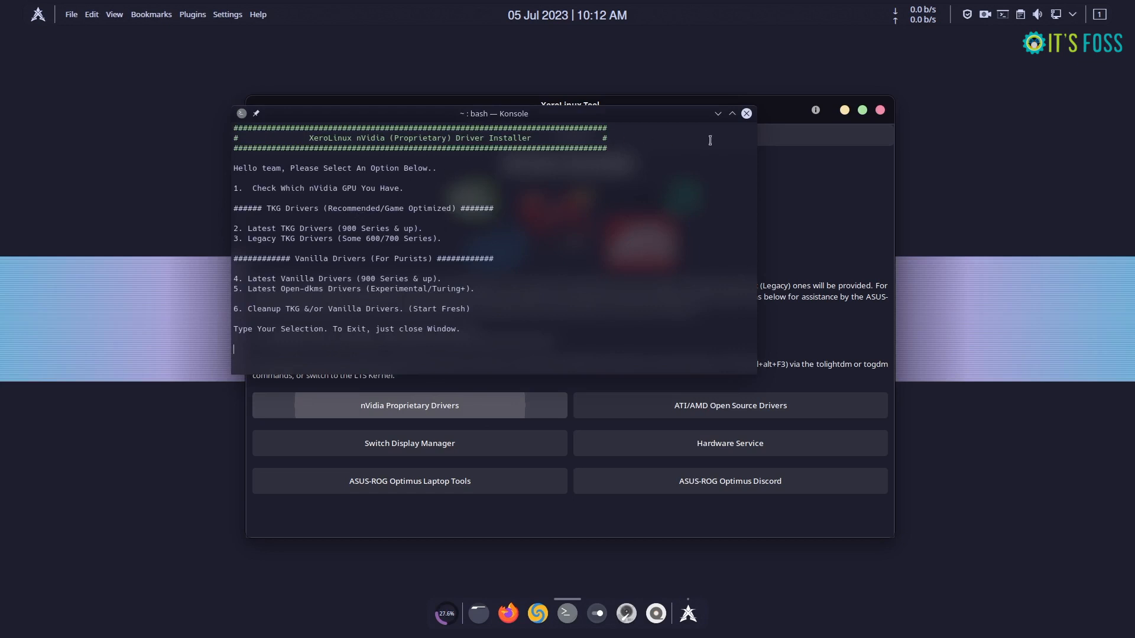
left_click(746, 114)
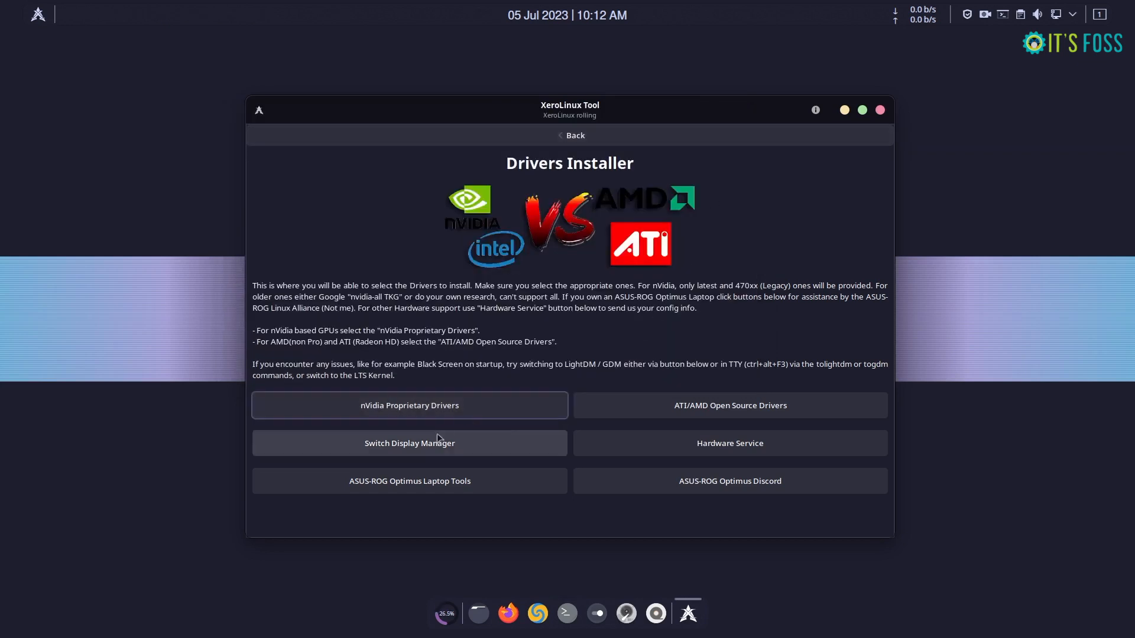
Step: Try the display manager switcher, hardware service and ASUS-ROG Optimus tools, then return to Welcome
left_click(409, 444)
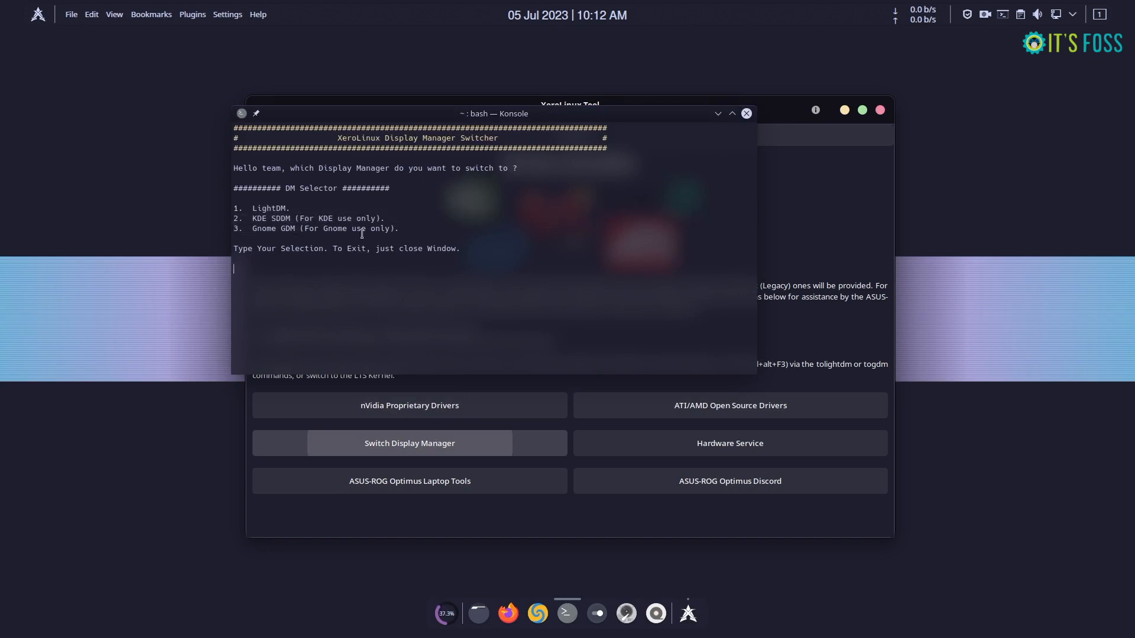
left_click(746, 113)
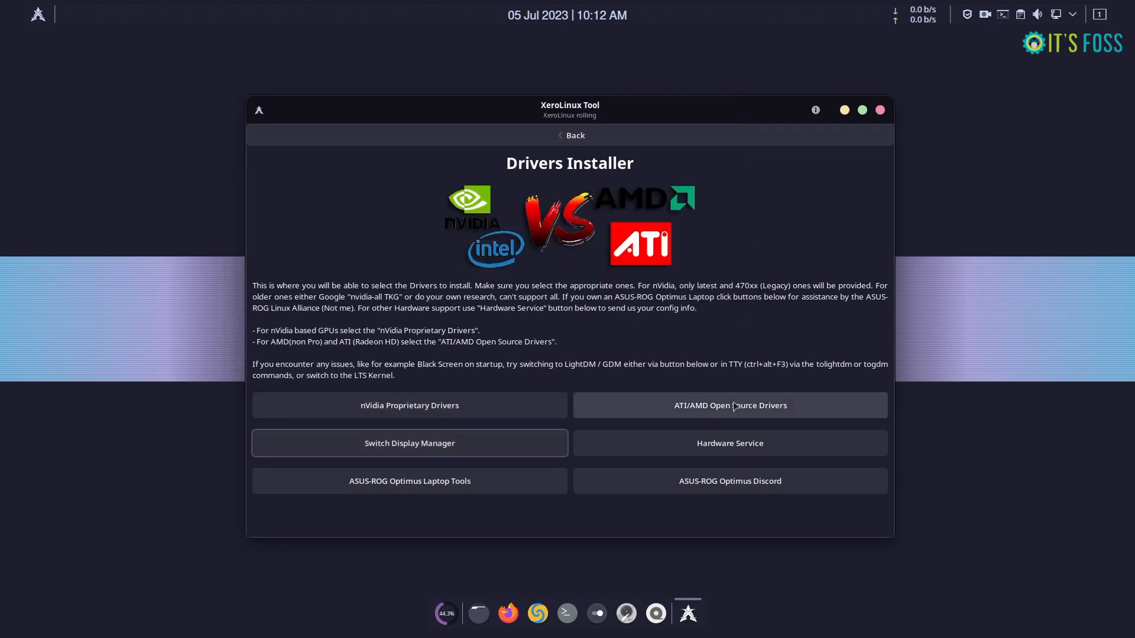
left_click(729, 443)
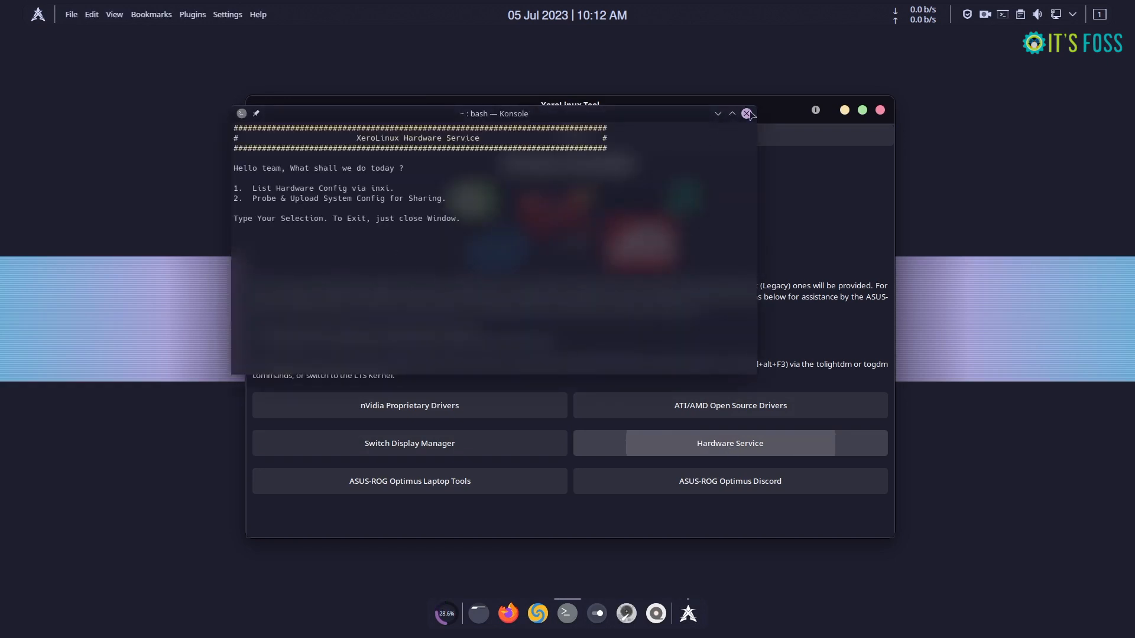
left_click(747, 113)
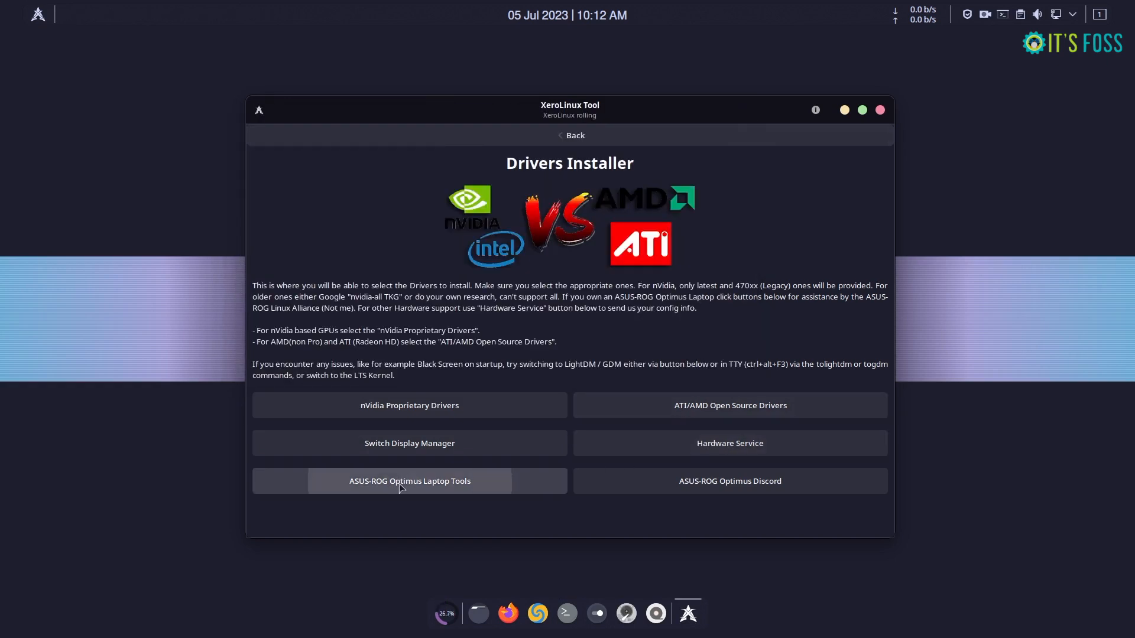
left_click(409, 481)
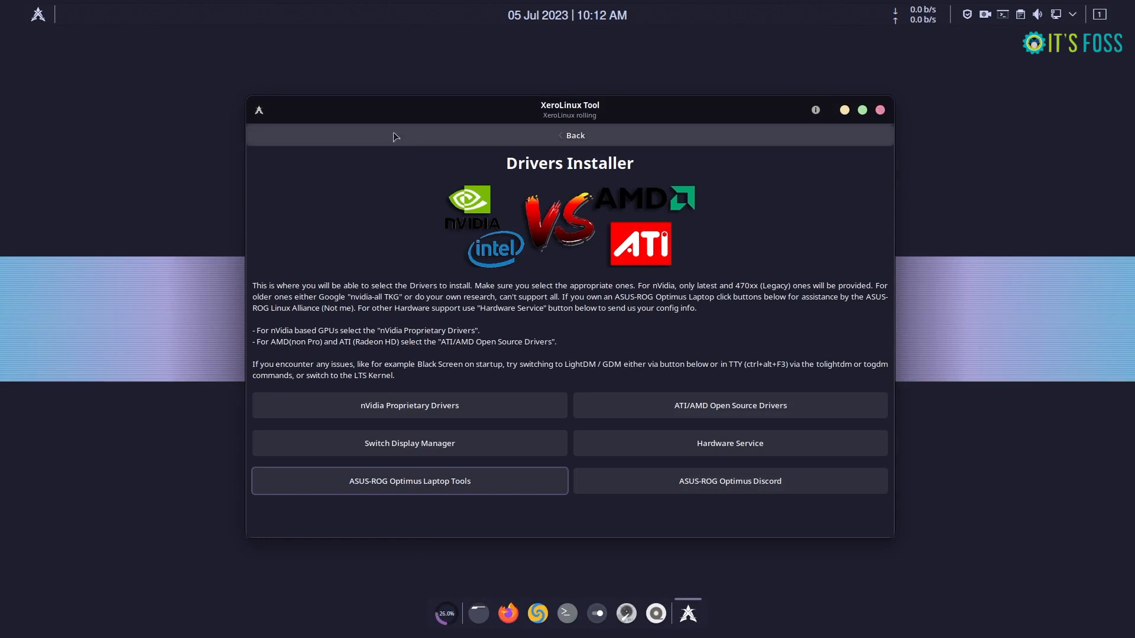
mouse_move(868, 133)
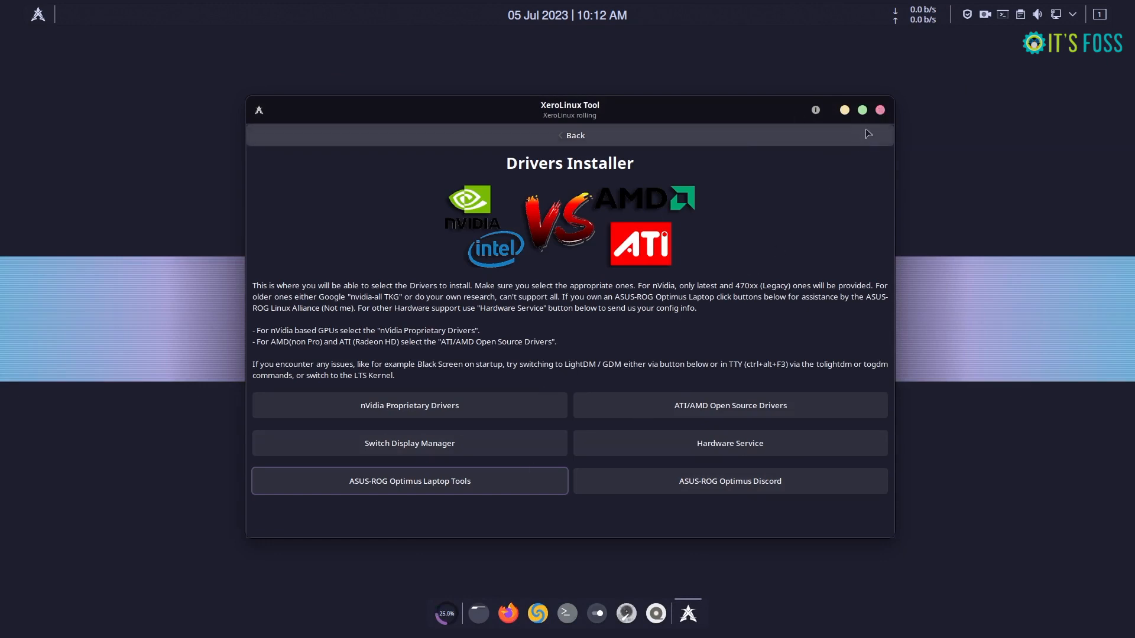
left_click(570, 134)
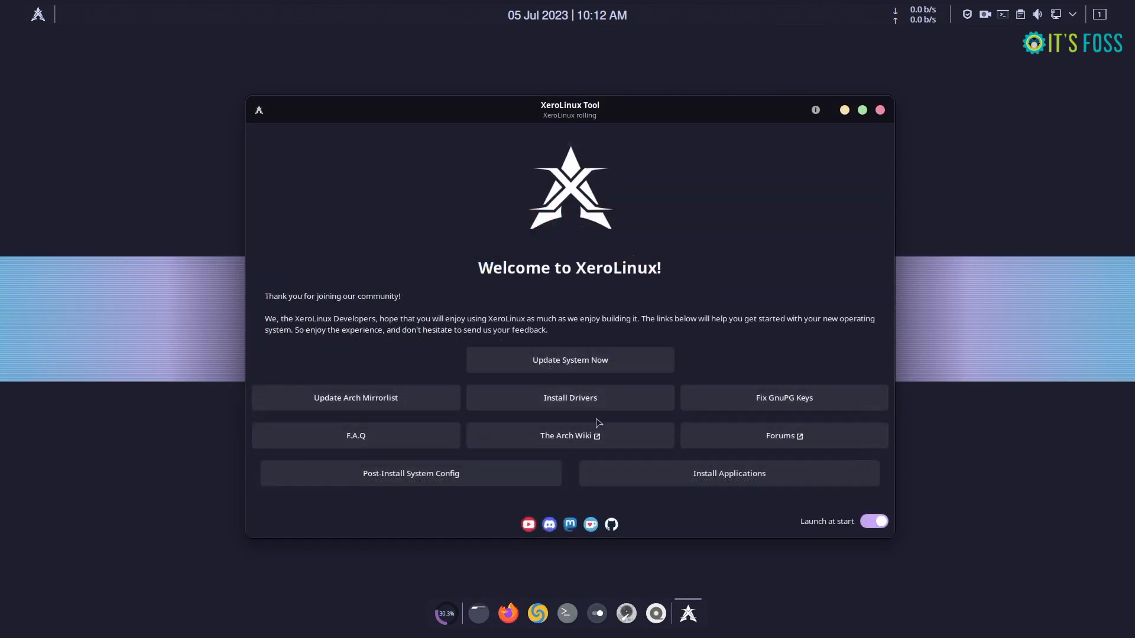
Step: Scroll through the Xero-Plasma wallpapers and leave the red moon over a road on the desktop
left_click(783, 397)
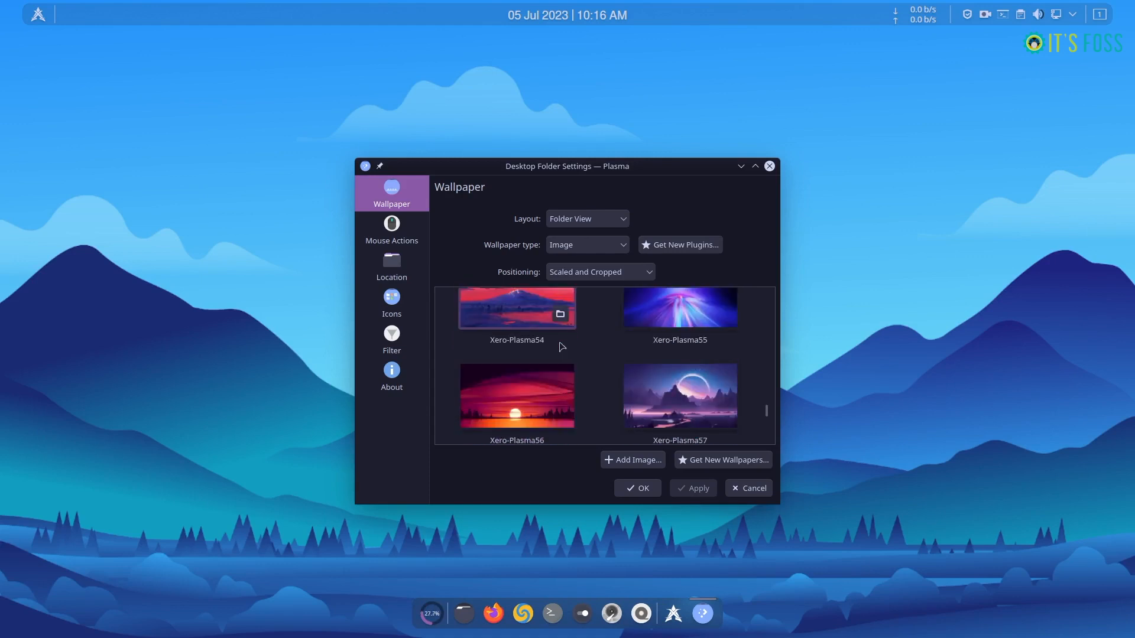
scroll("down", 3)
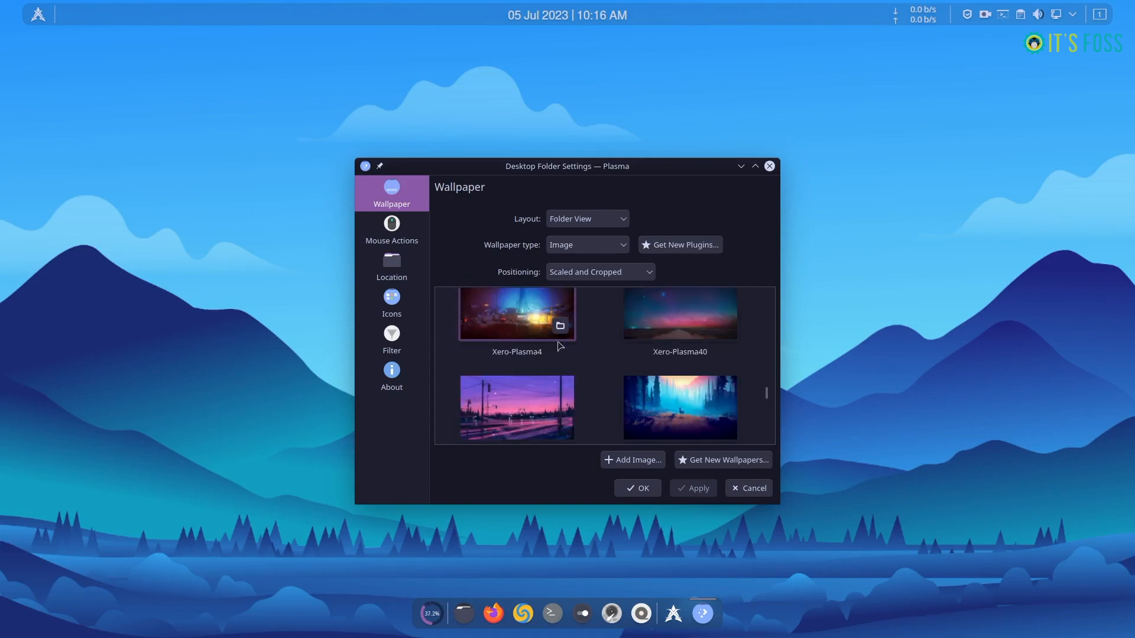
left_click(636, 488)
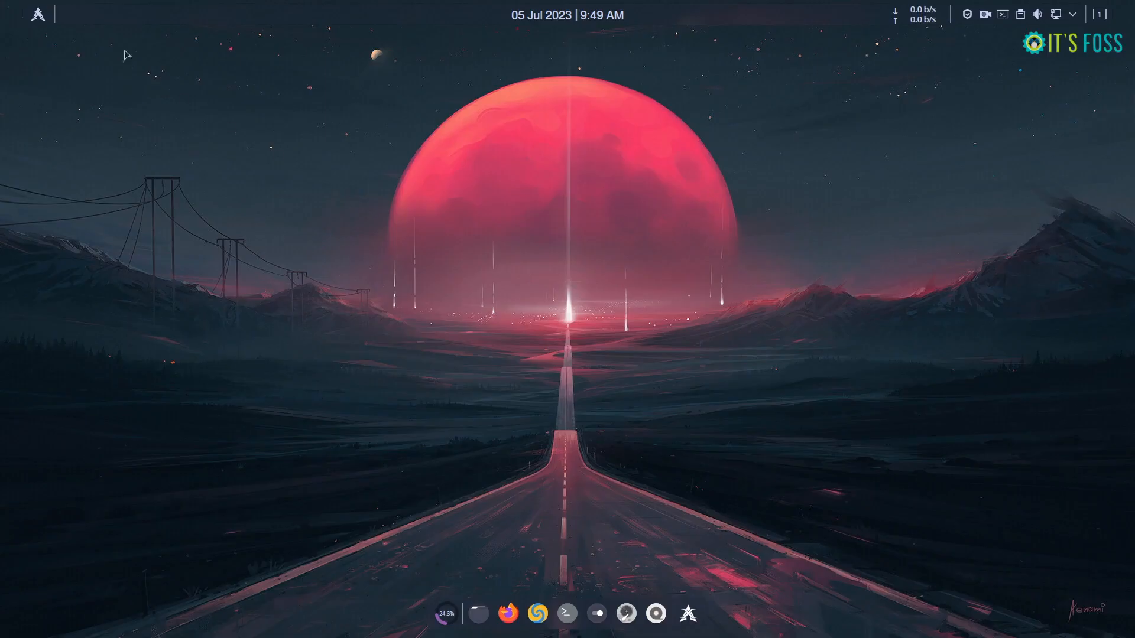
Step: Peek at the calendar and XeroLinux tool, then switch the wallpaper to sunset clouds over a misty forest
left_click(557, 15)
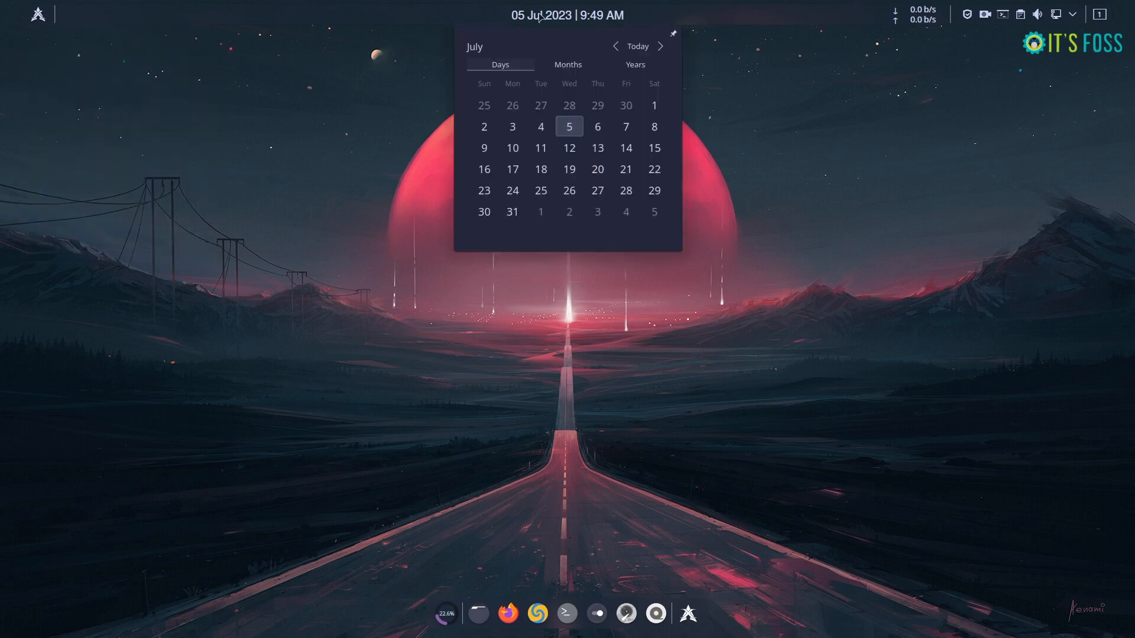
left_click(569, 15)
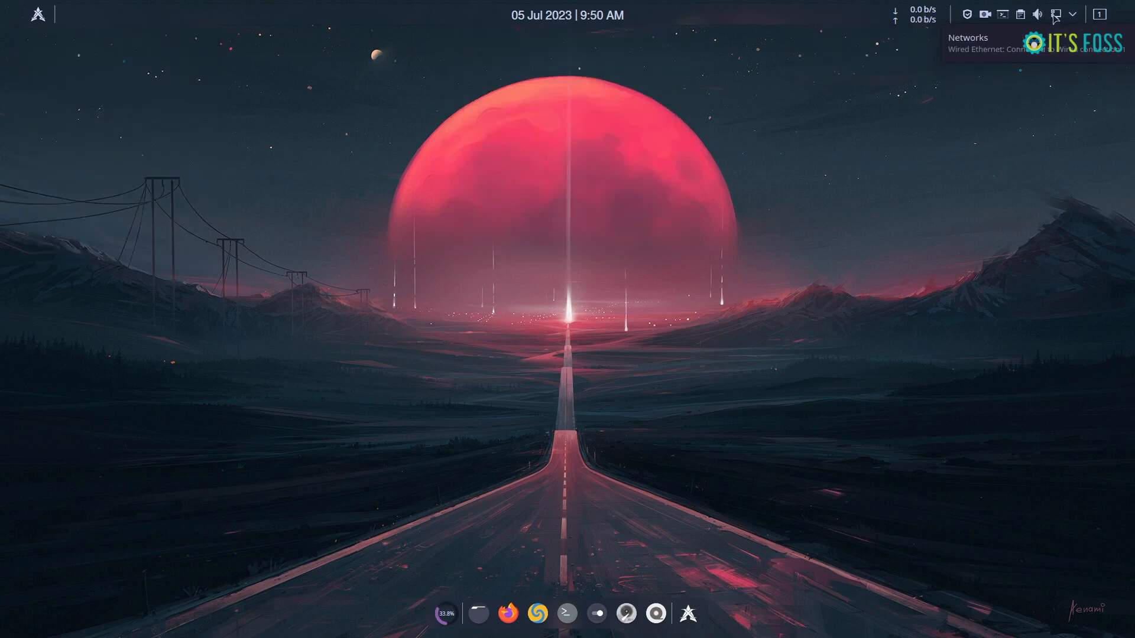
left_click(1071, 14)
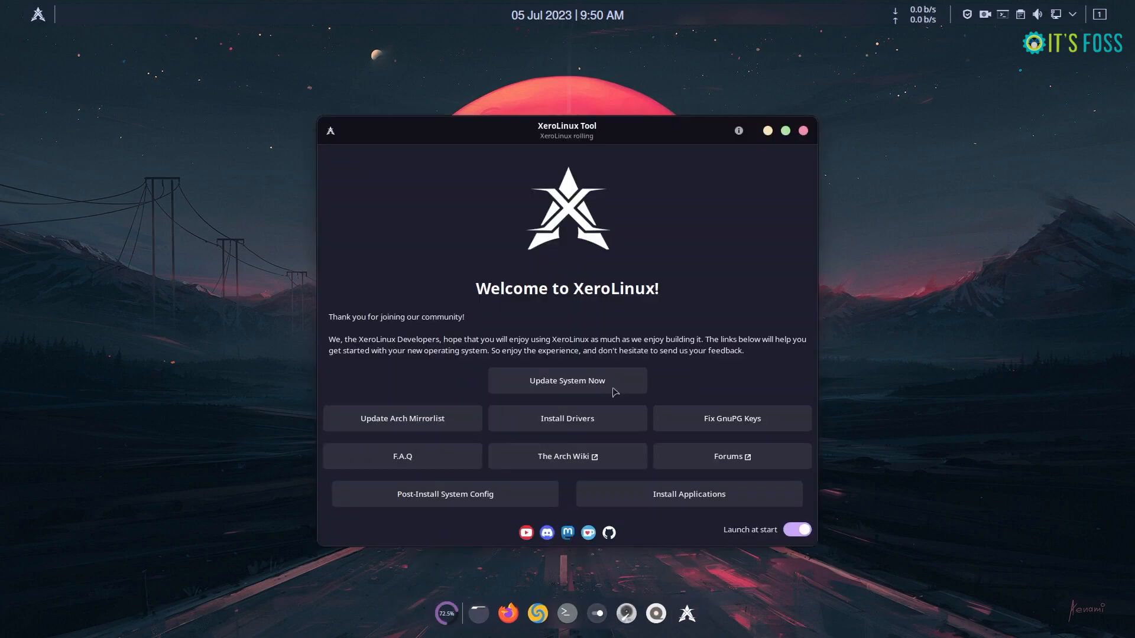
left_click(801, 131)
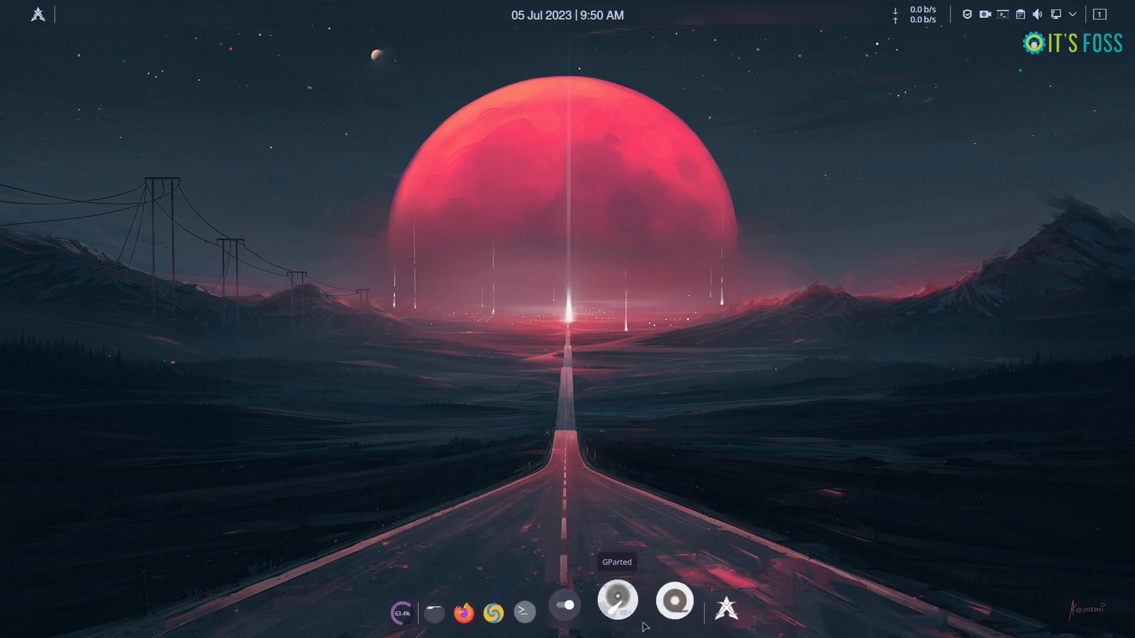
left_click(985, 15)
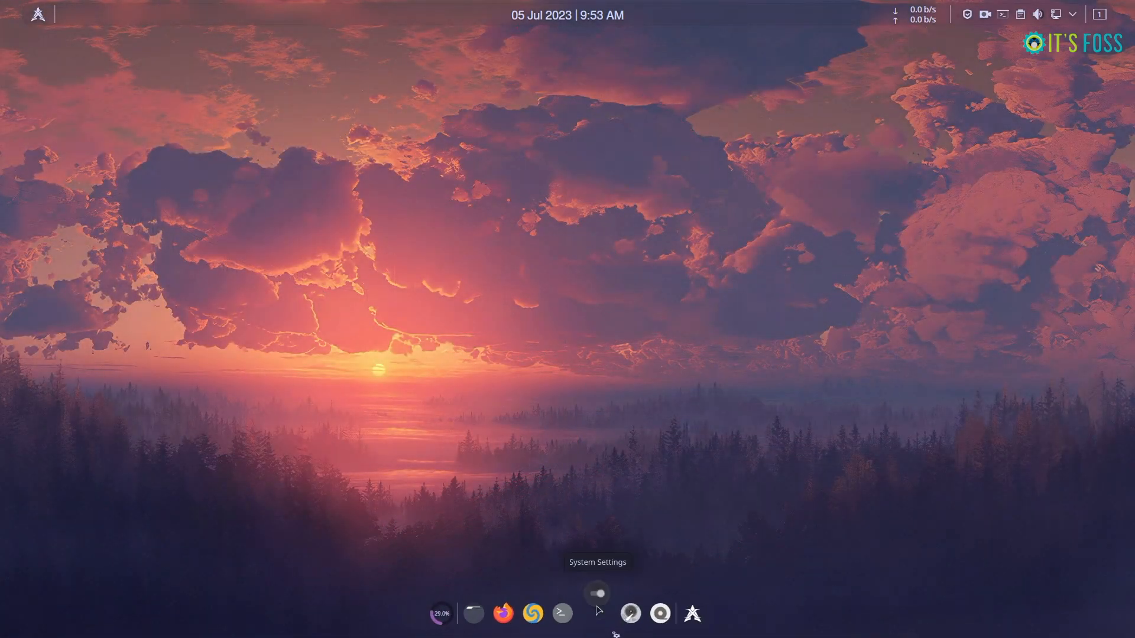
Step: Browse System Settings Appearance: Global Theme, Application Style, Icons, Fonts and Splash Screen
left_click(596, 593)
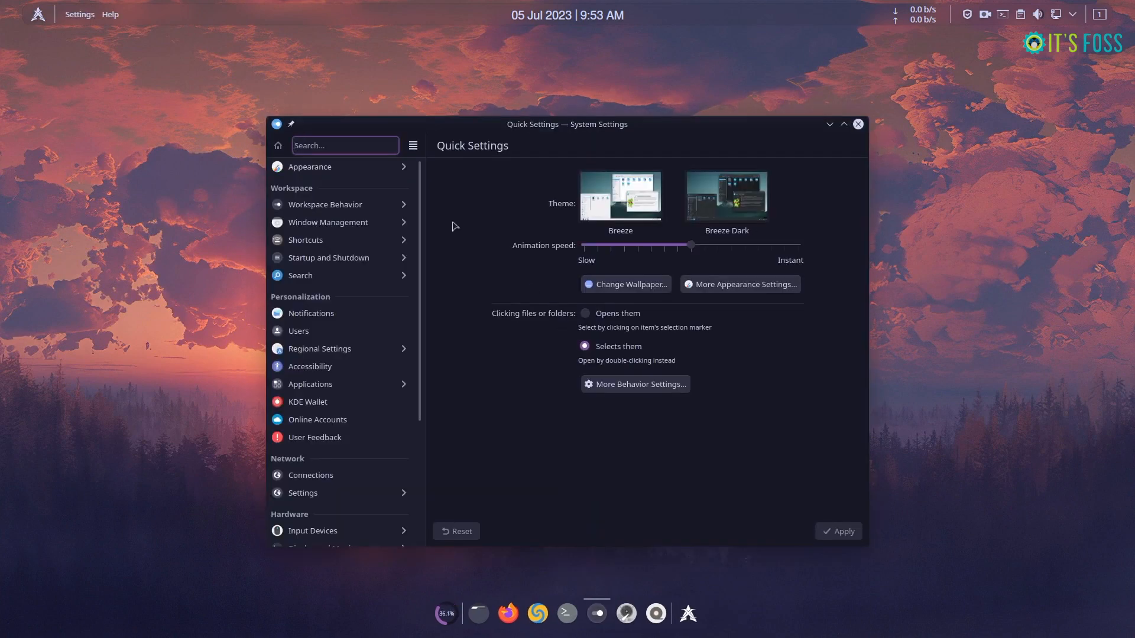
mouse_move(596, 326)
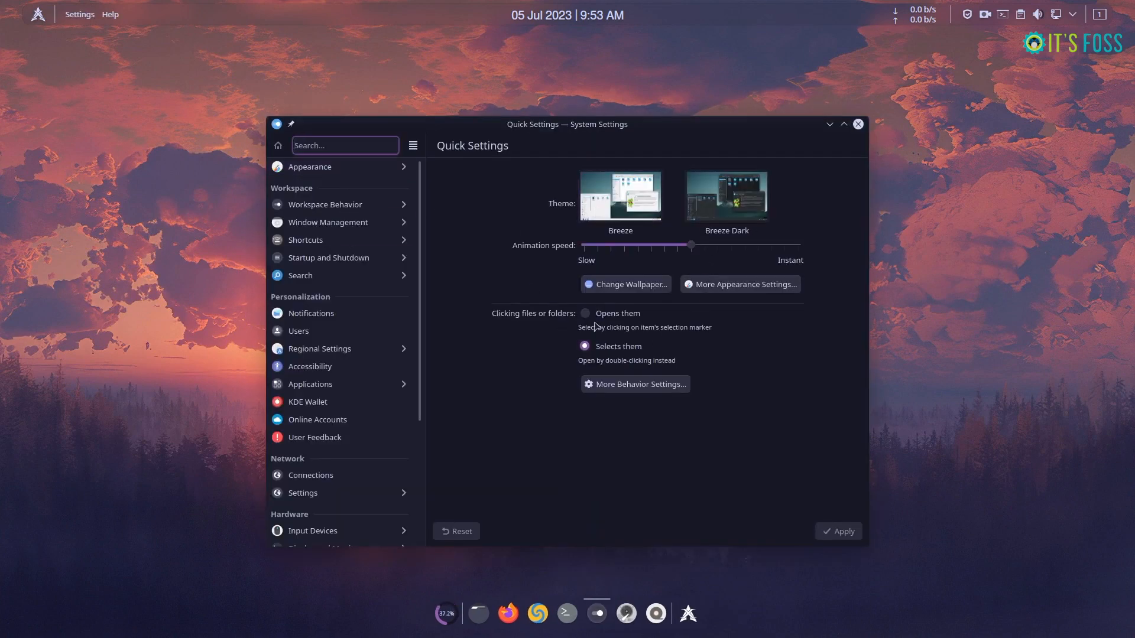
left_click(310, 167)
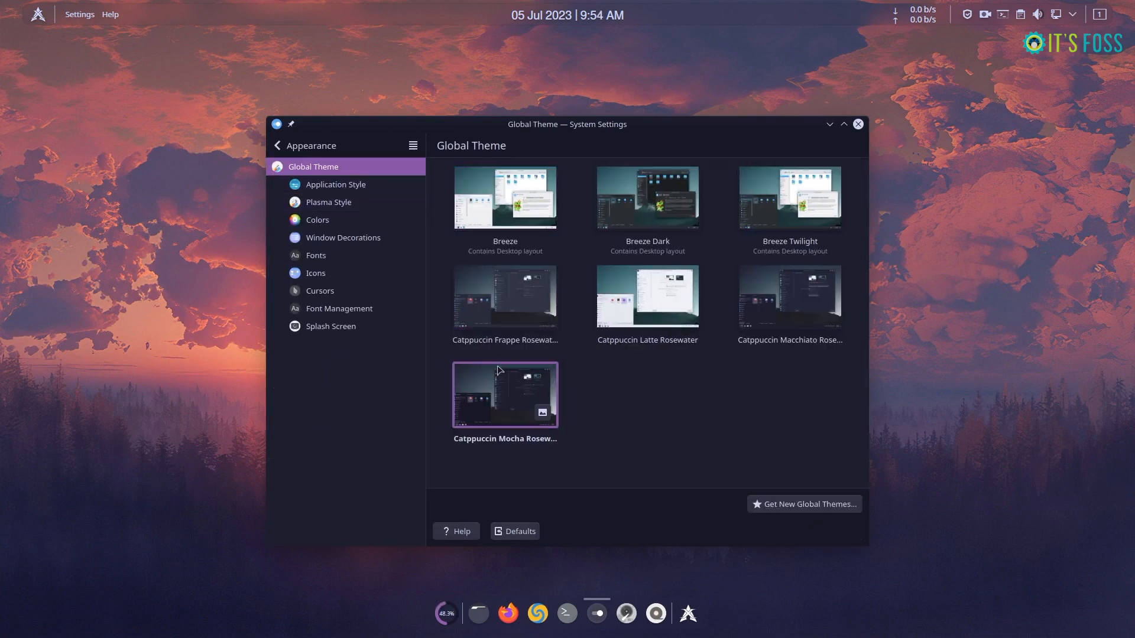
mouse_move(647, 295)
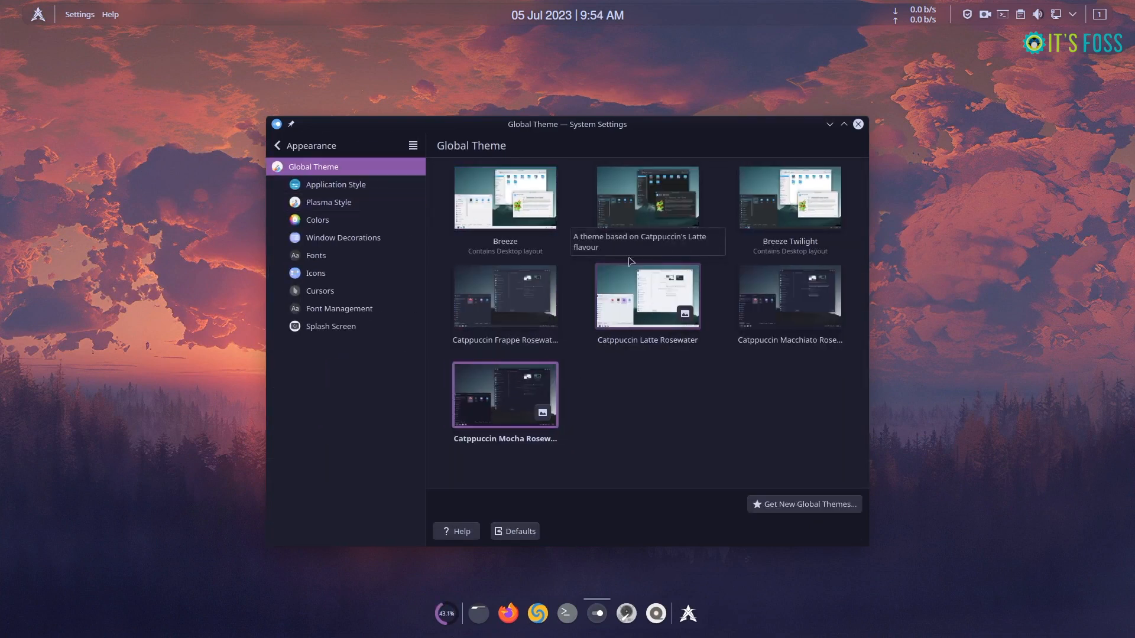
left_click(335, 185)
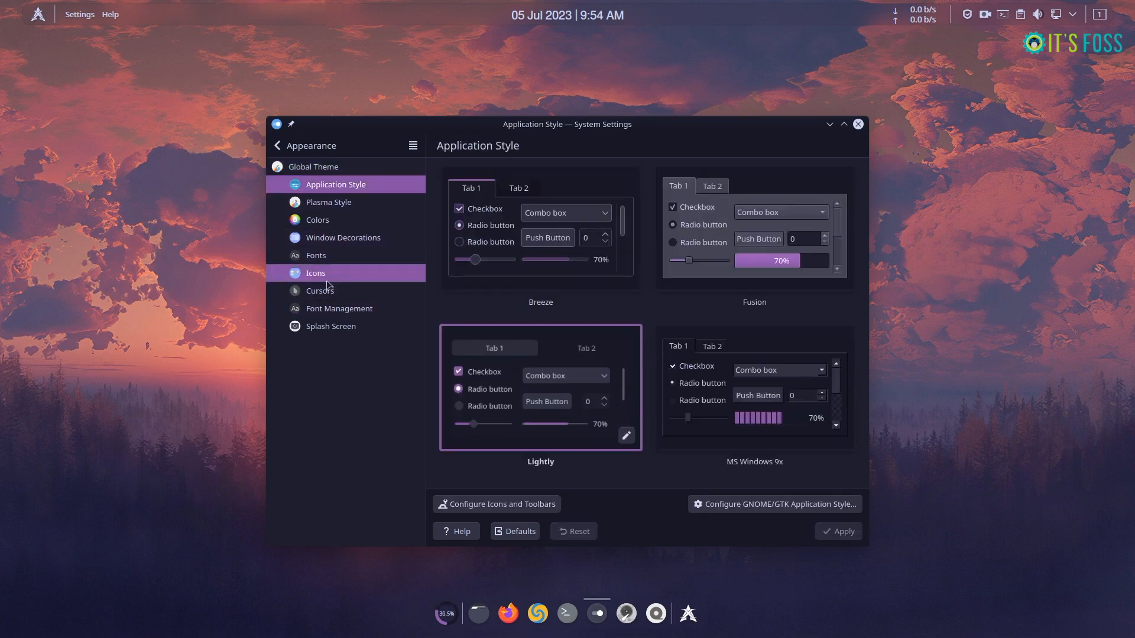
left_click(316, 273)
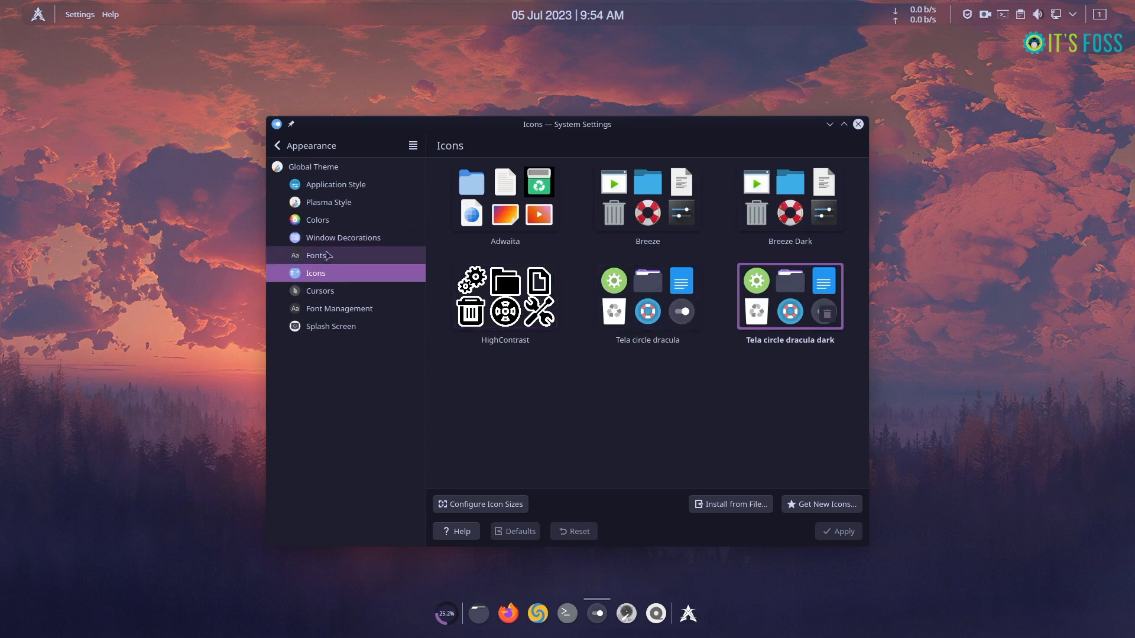
left_click(316, 255)
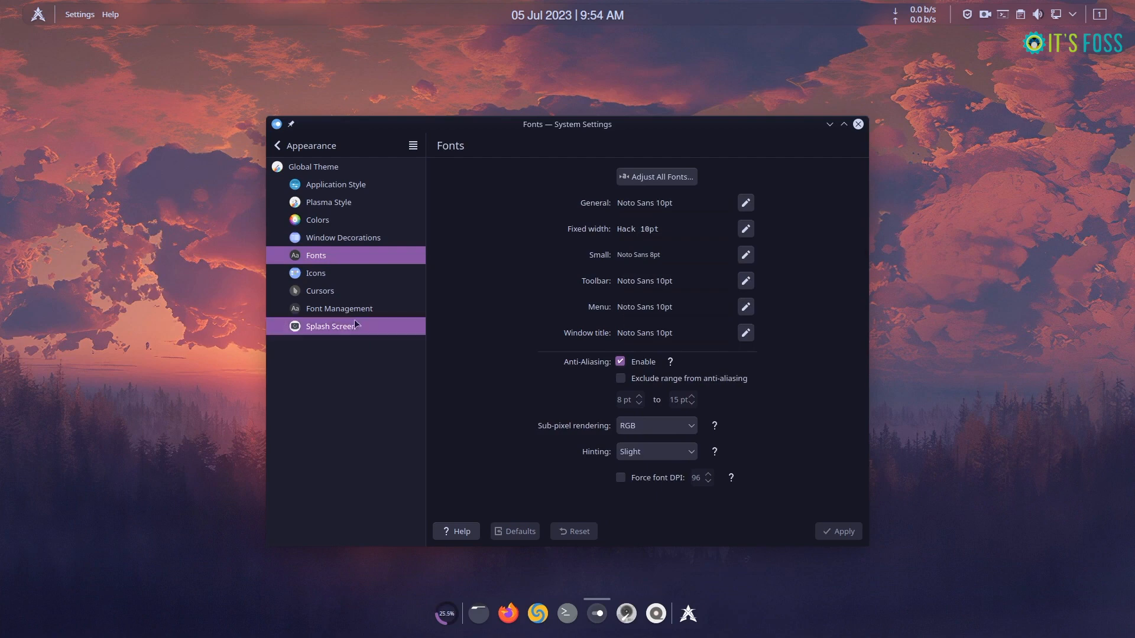
left_click(859, 124)
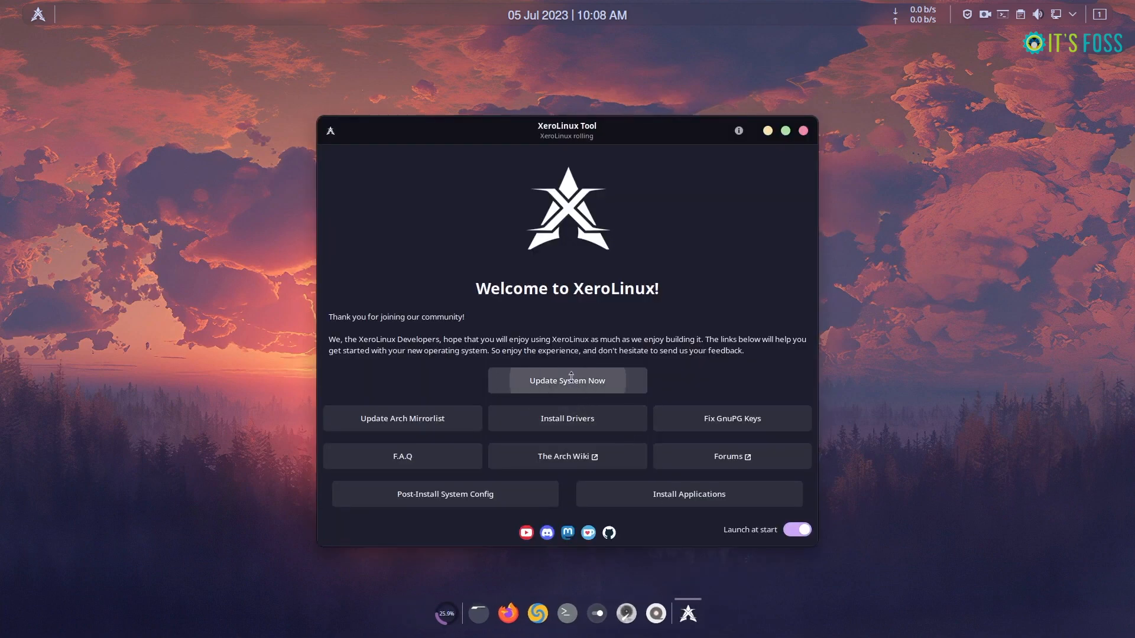
Step: Run Update System Now so Konsole shows the updater menu, entering 1 at the prompt
left_click(566, 381)
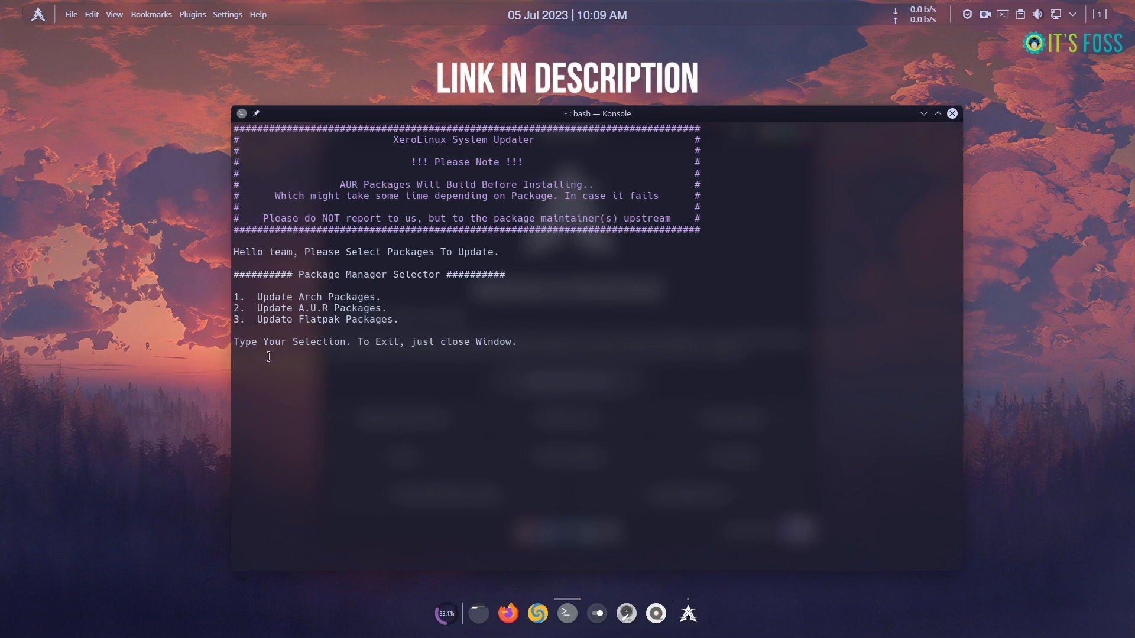
type("1")
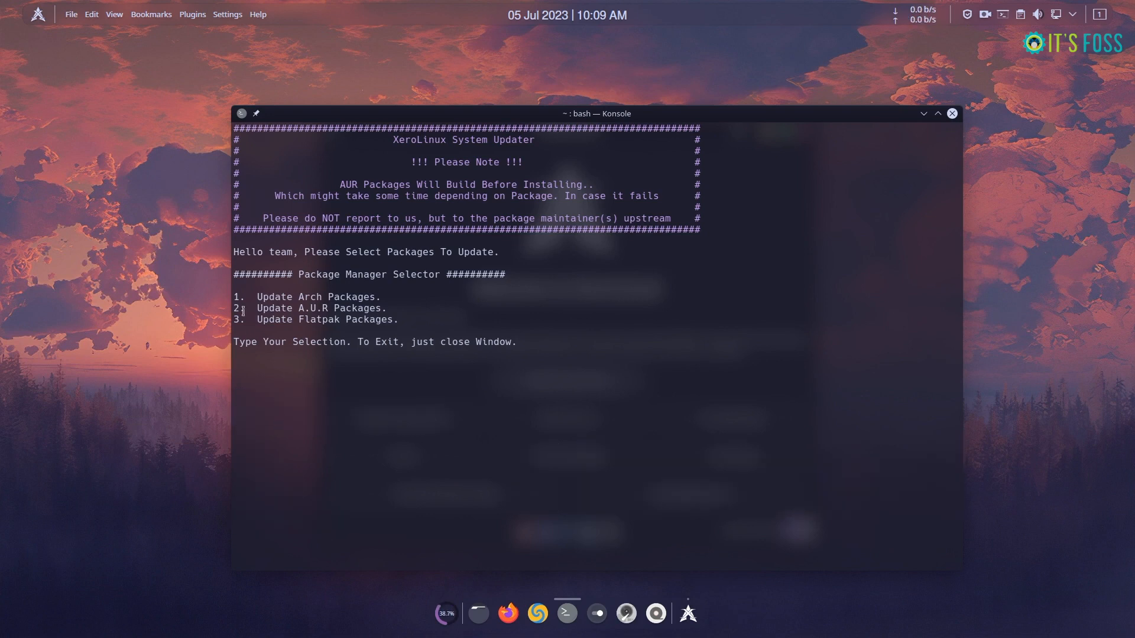
Step: Launch Firefox from the dock and scroll through the Latest articles on itsfoss.com
left_click(950, 113)
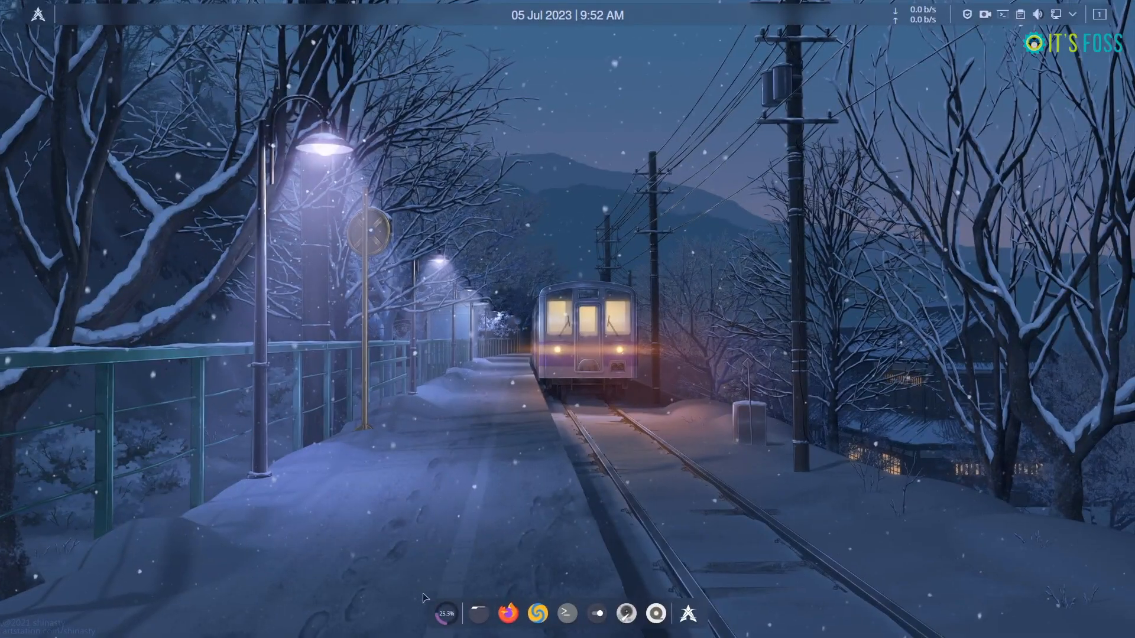
left_click(476, 613)
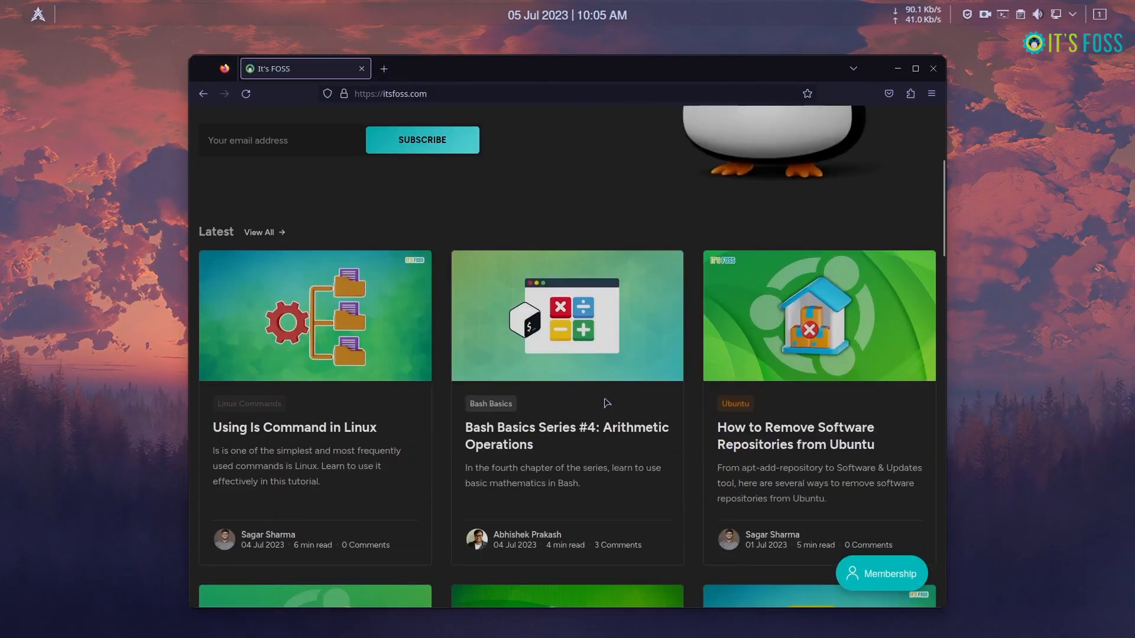
scroll("down", 3)
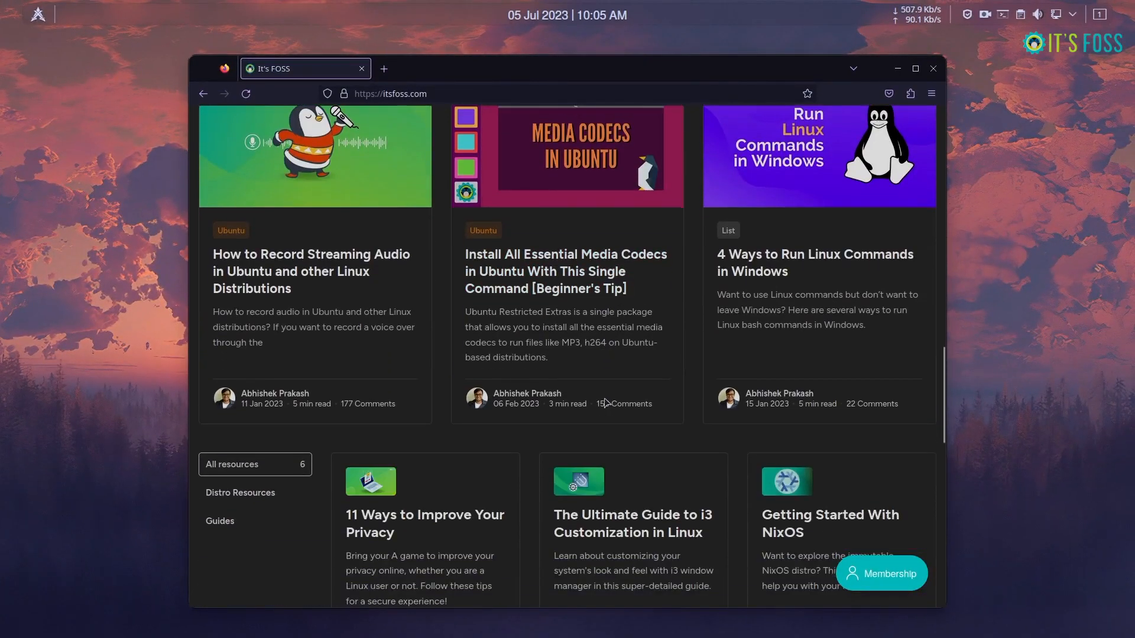
scroll("down", 3)
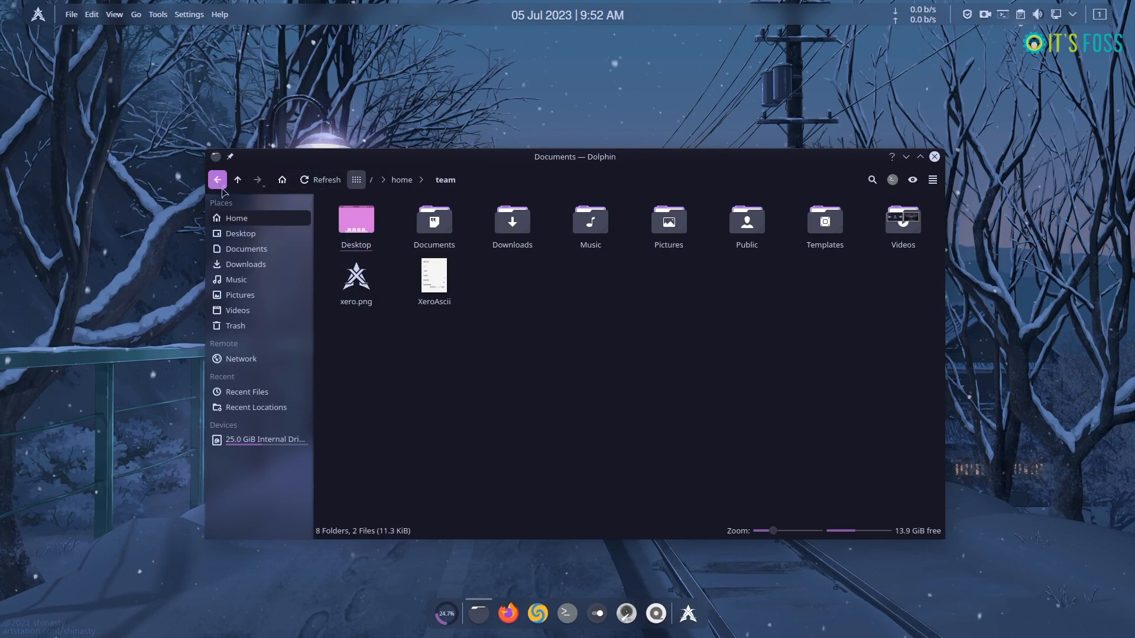
Step: From Downloads, bring up Choose Application for the Gedit tips video, expanding and collapsing Multimedia
left_click(218, 180)
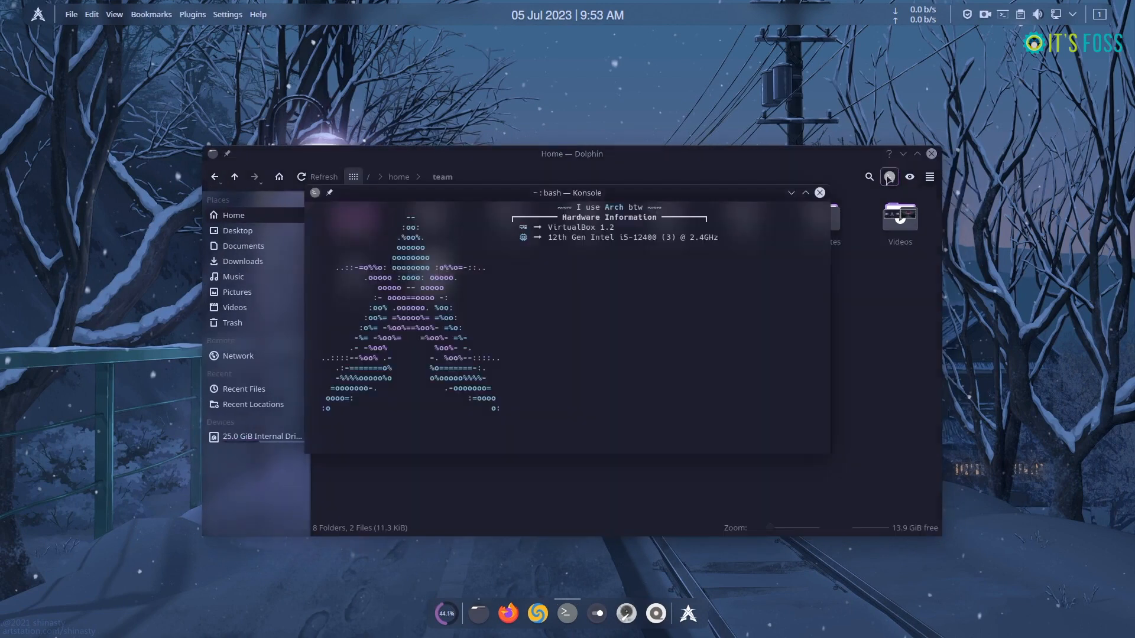
left_click(818, 192)
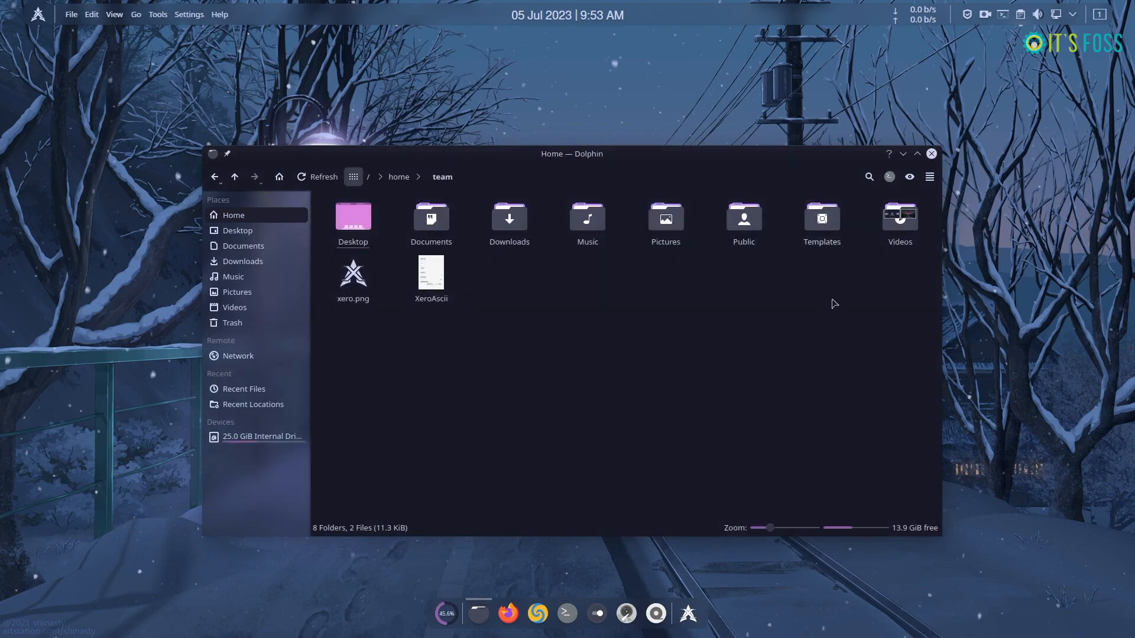
left_click(242, 260)
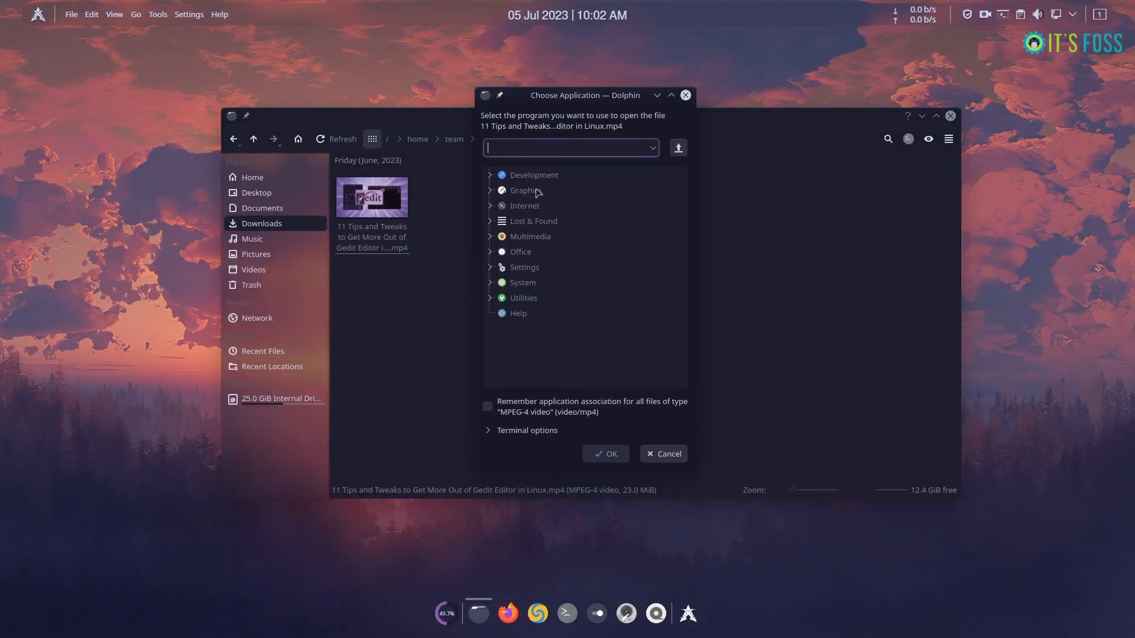
left_click(491, 236)
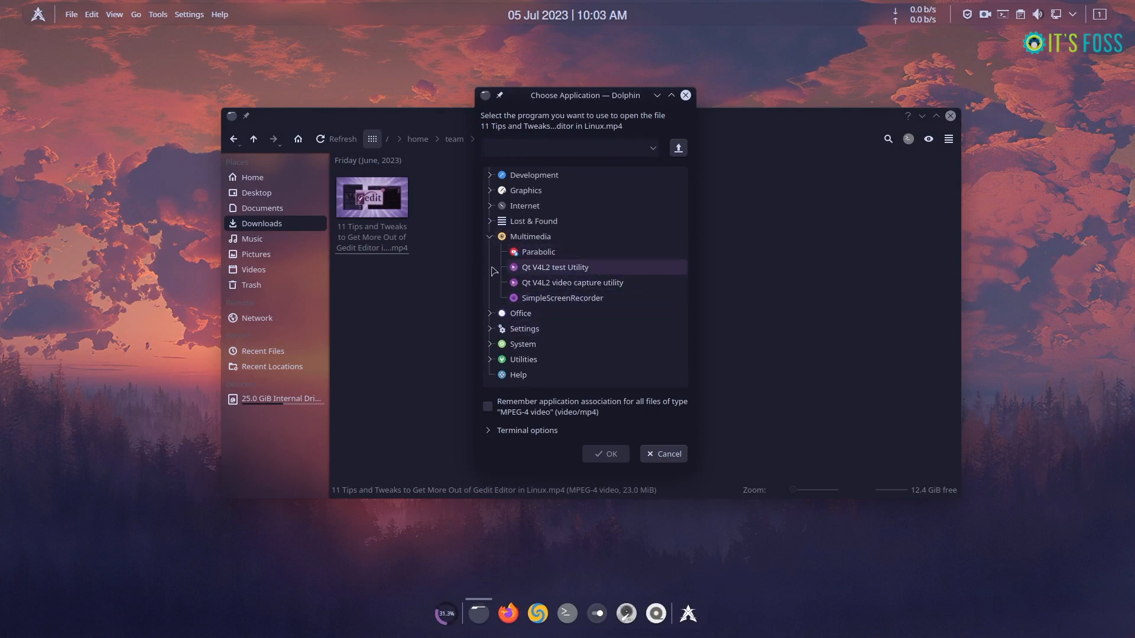
left_click(490, 236)
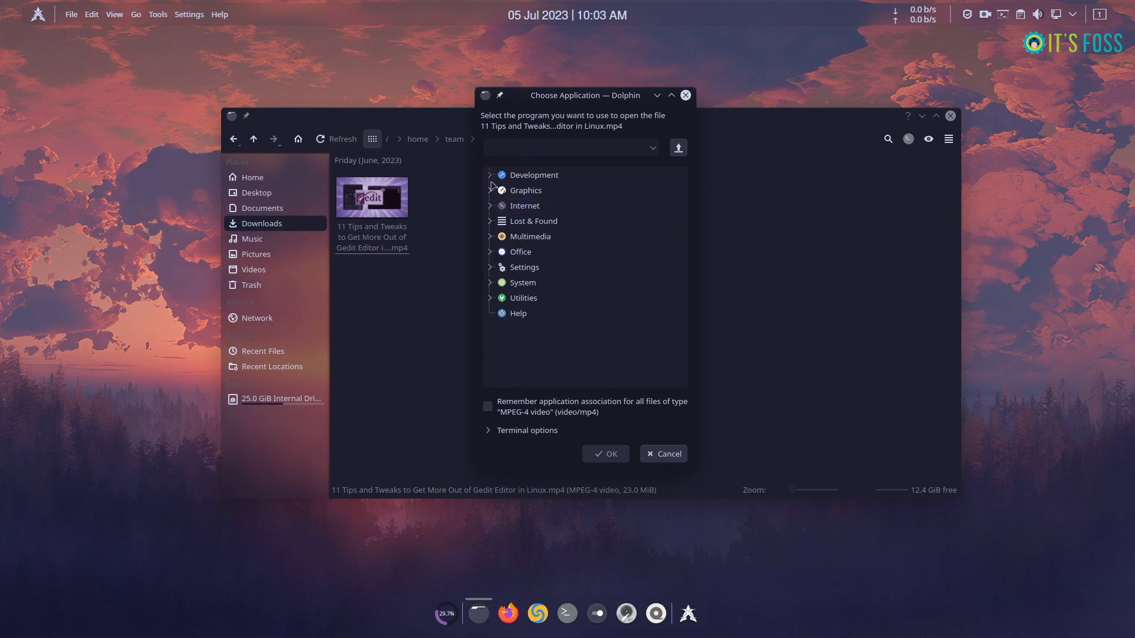